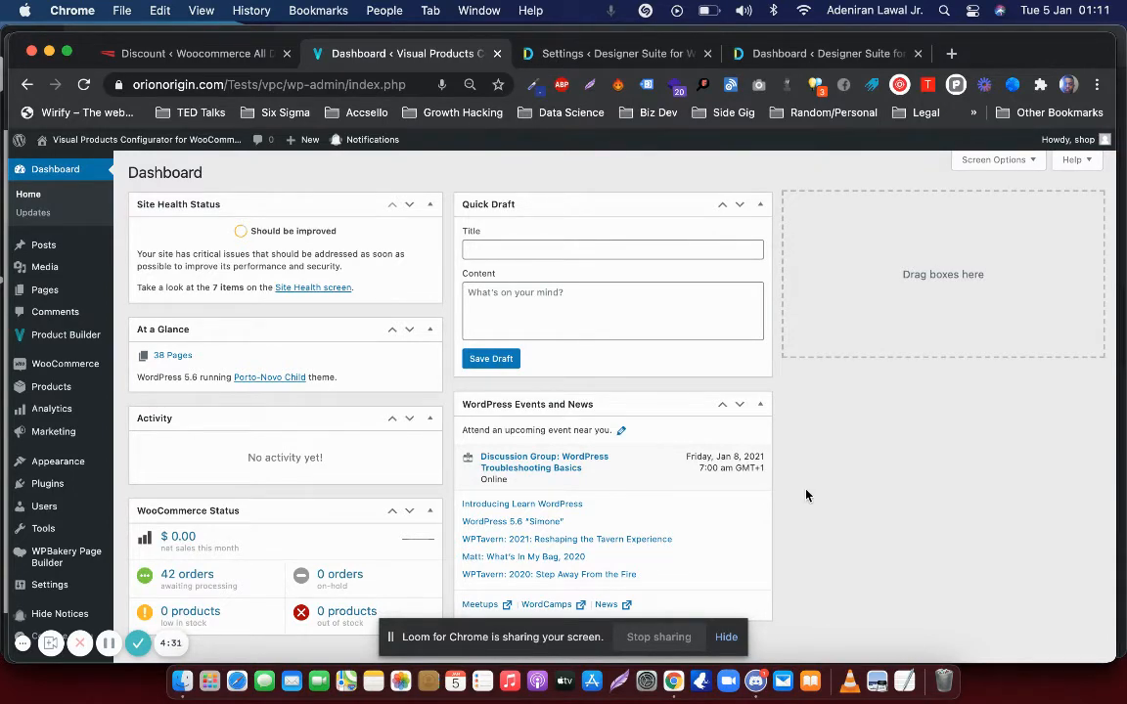
mouse_move(264, 409)
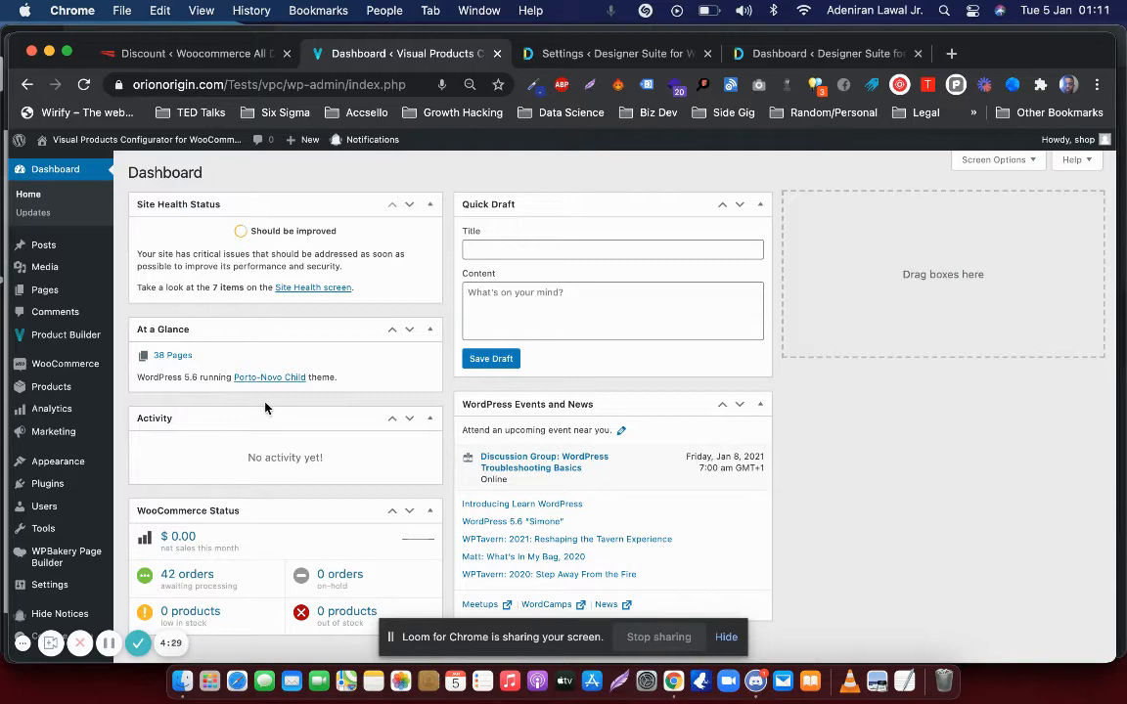
mouse_move(166, 366)
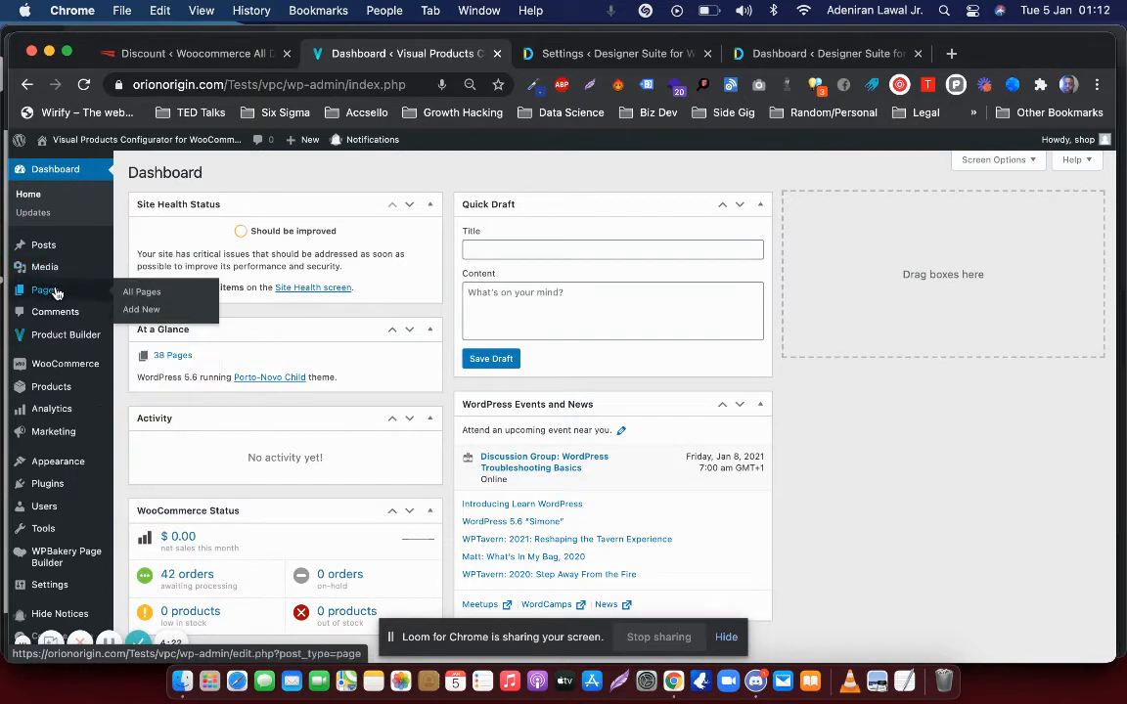
Step: Start a new page from the Pages menu in the admin sidebar
click(141, 309)
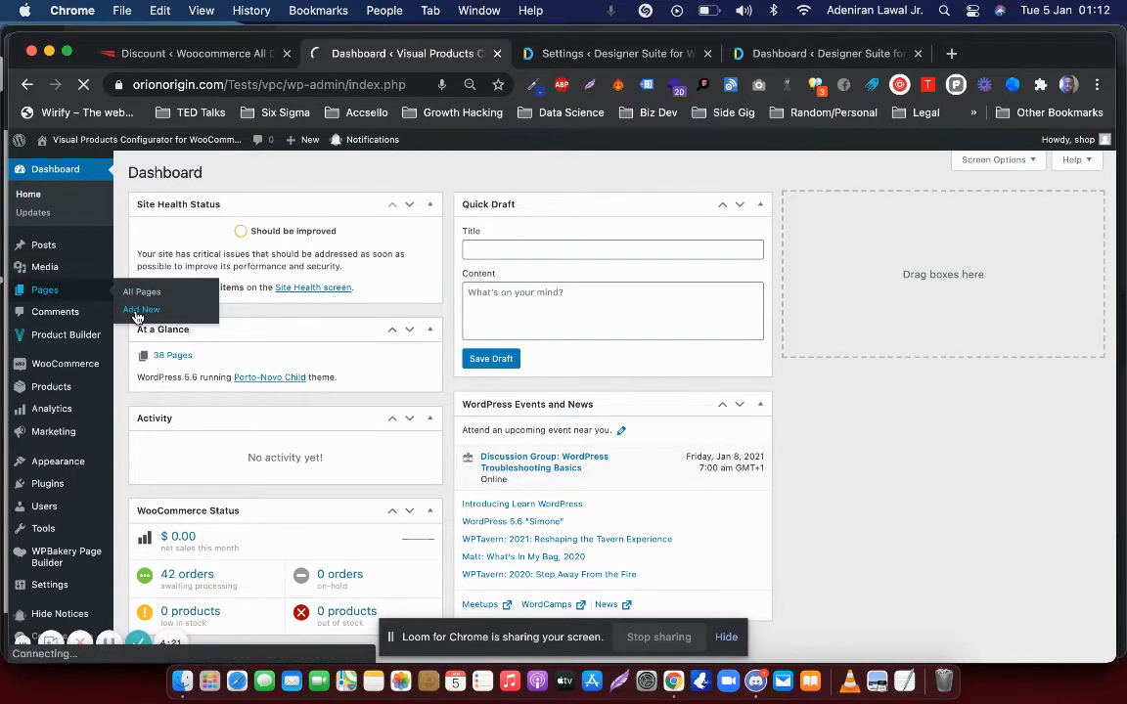
click(141, 310)
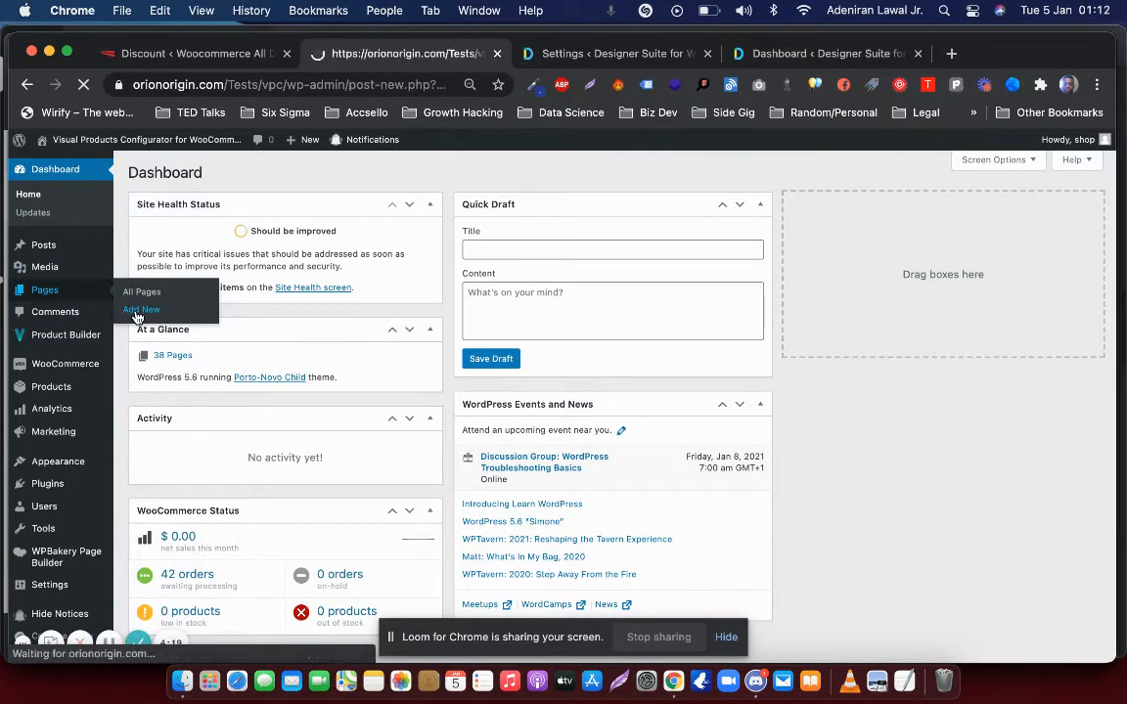
Step: Title the new page 'Configuration Page' and publish it
click(141, 309)
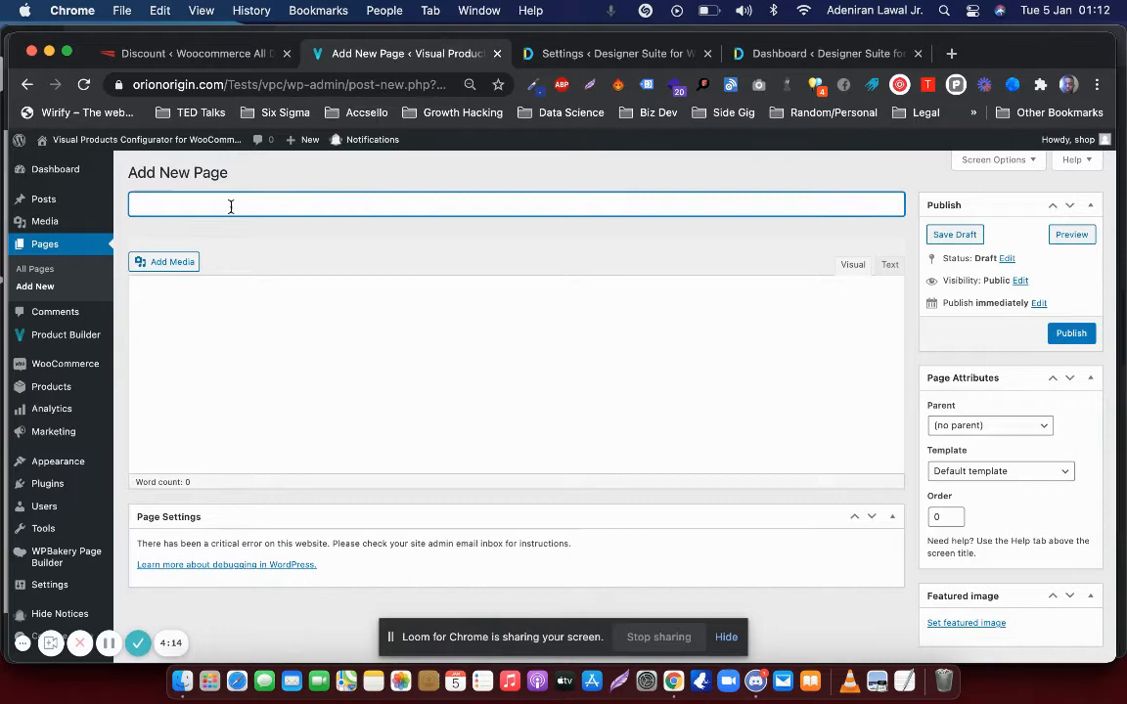
text(C)
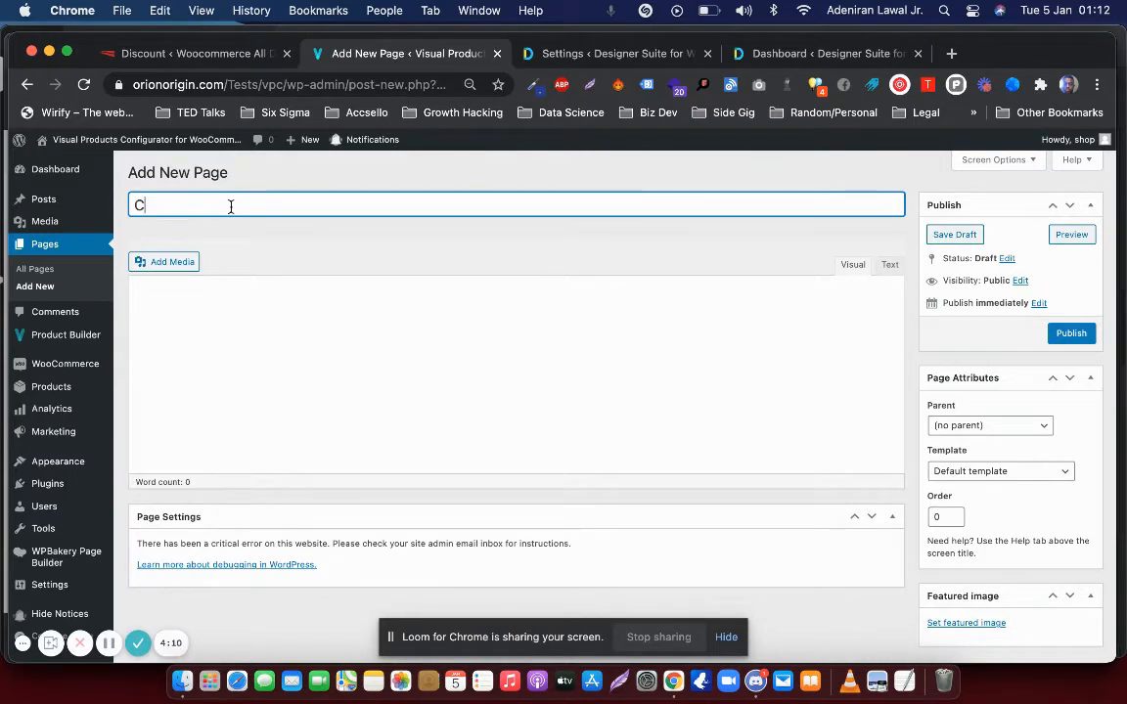
text(on)
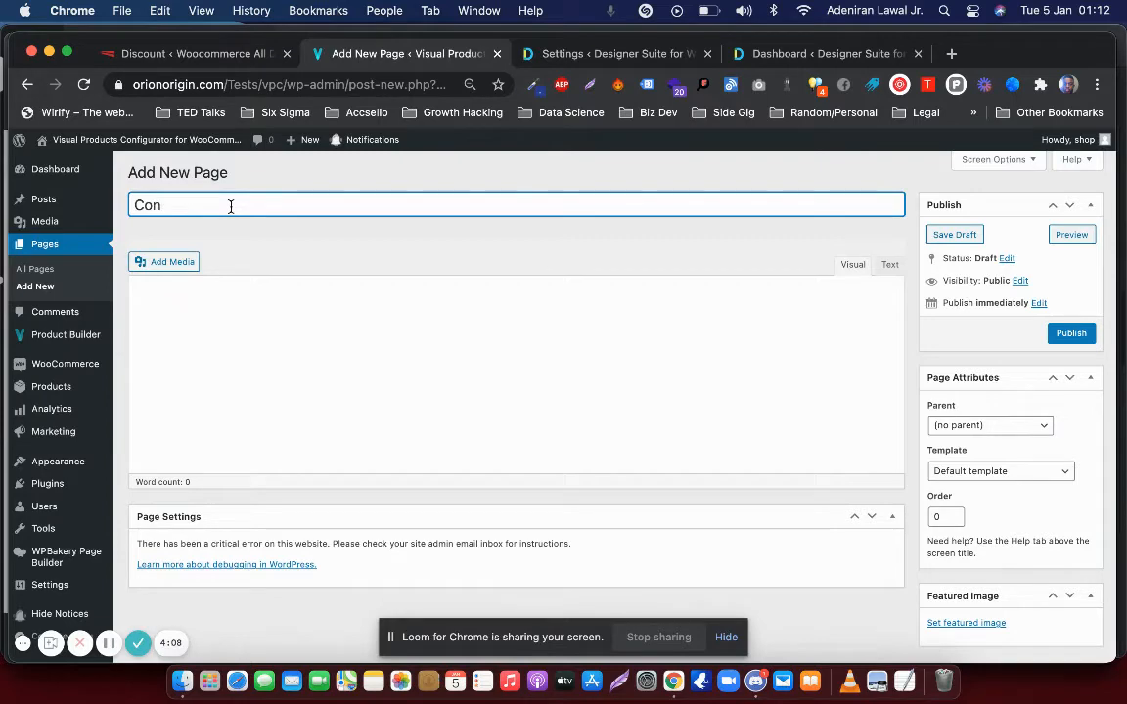
text(figura)
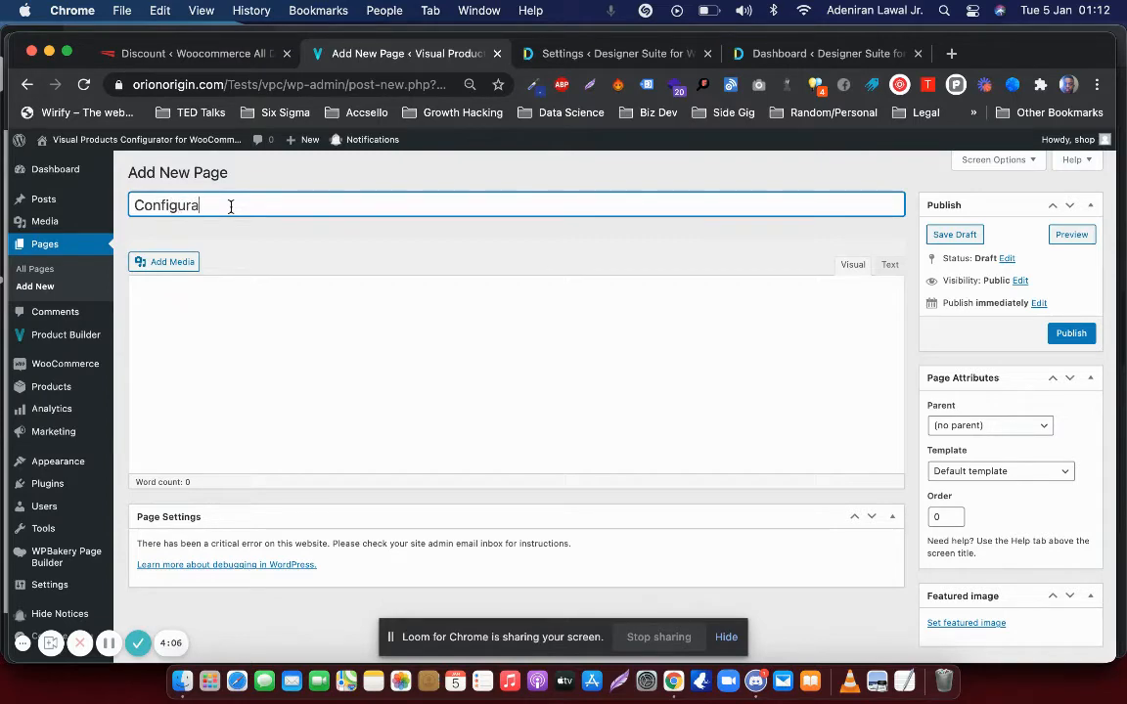
text(tion Page)
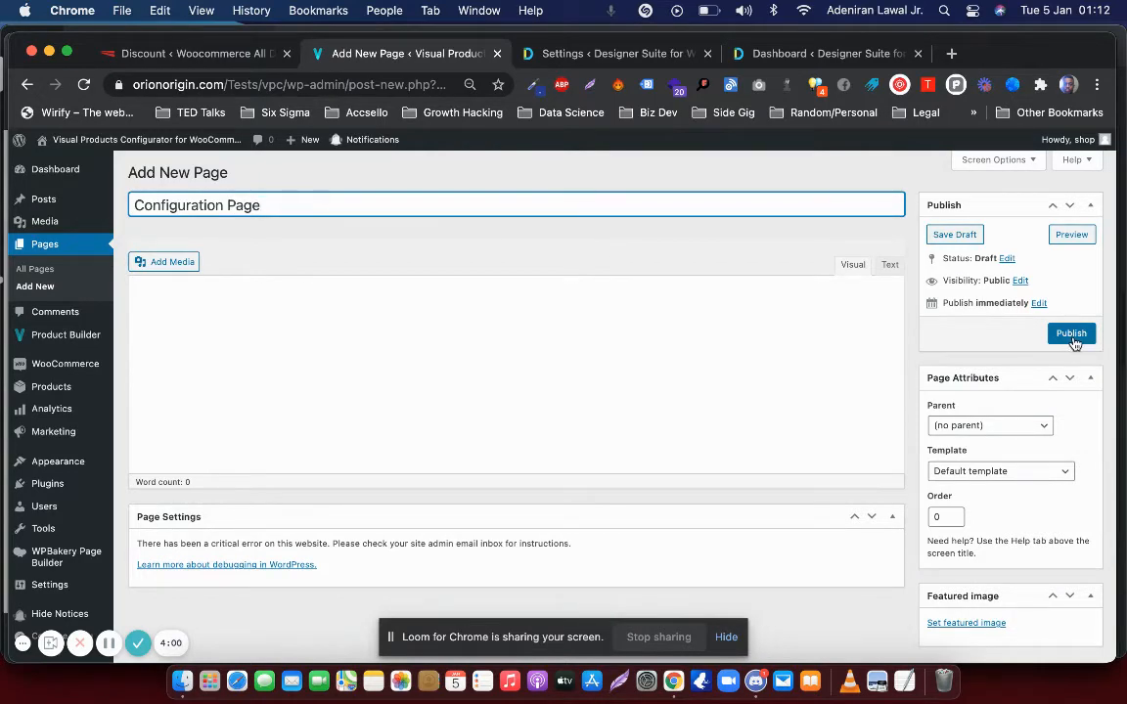
click(1070, 333)
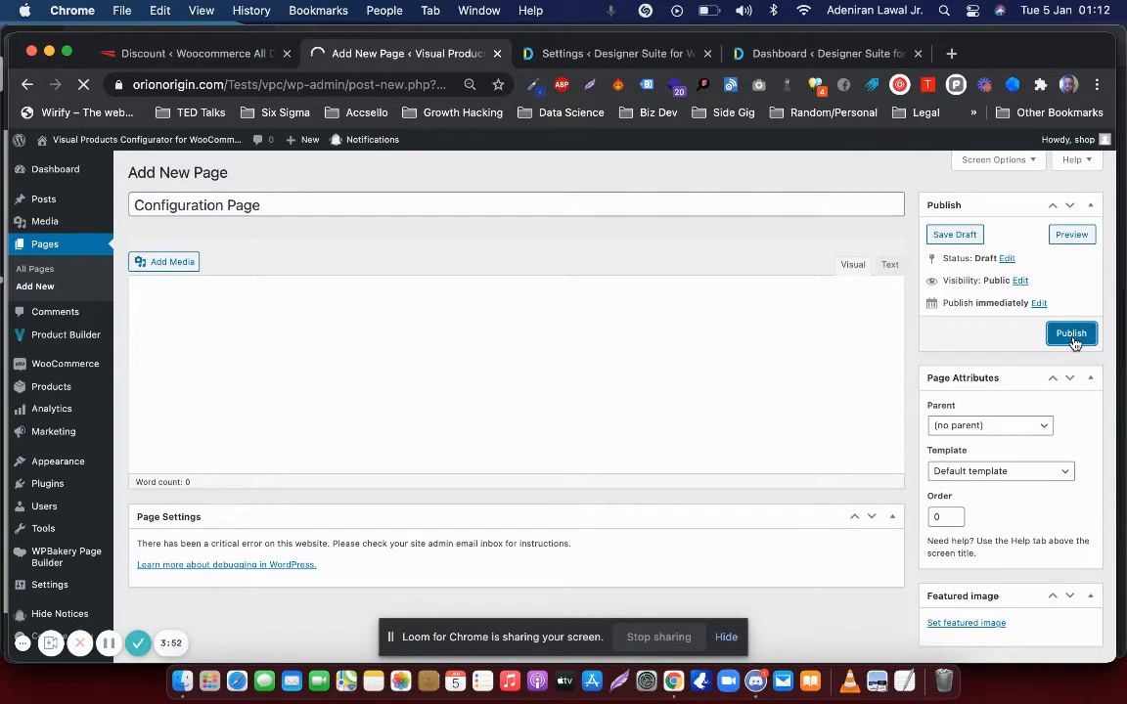
click(1070, 333)
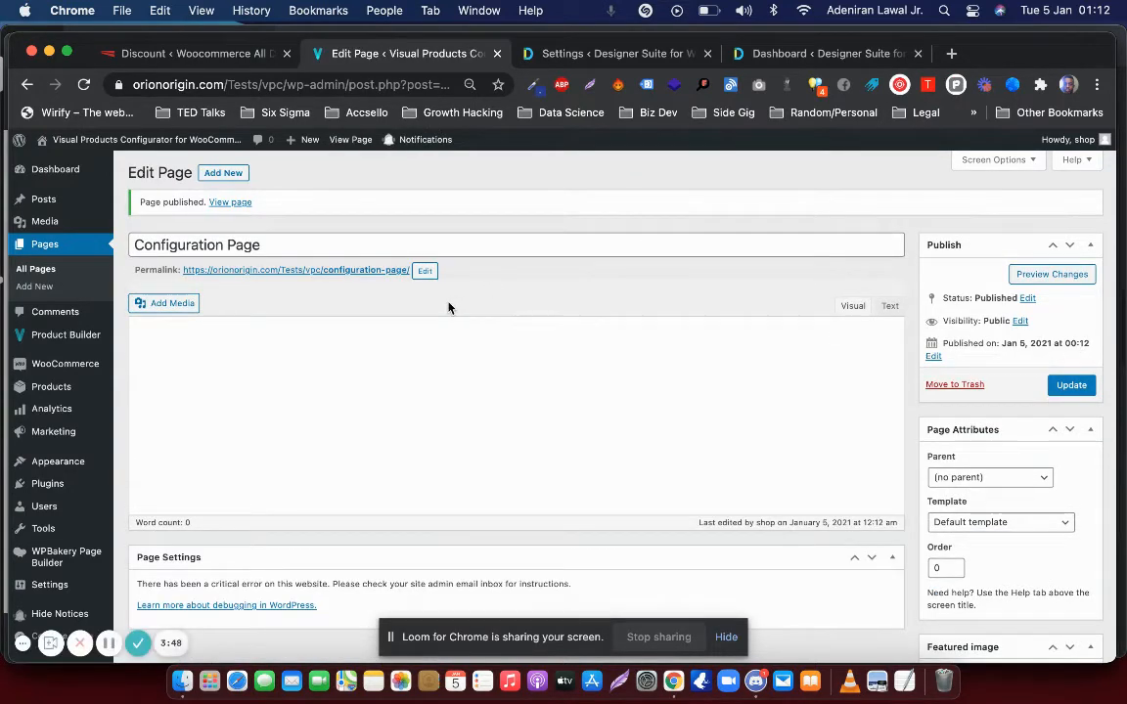
mouse_move(329, 298)
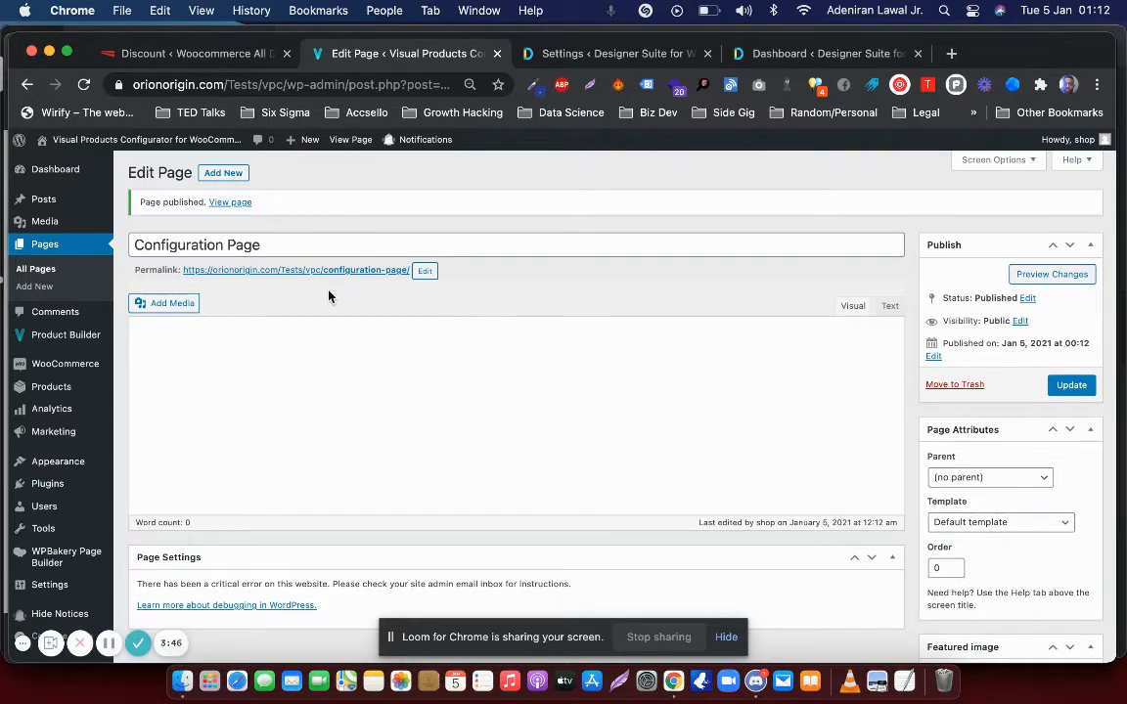
mouse_move(67, 334)
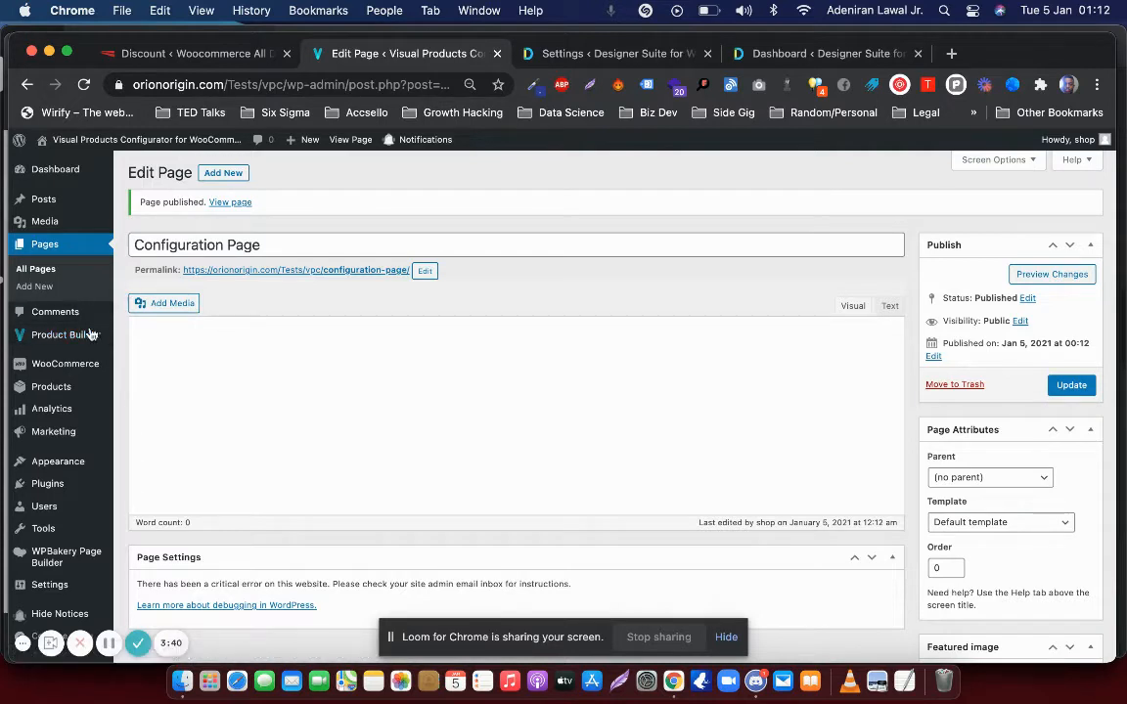
Step: Go to the Product Builder's Settings screen for the Visual Products Configurator
click(66, 334)
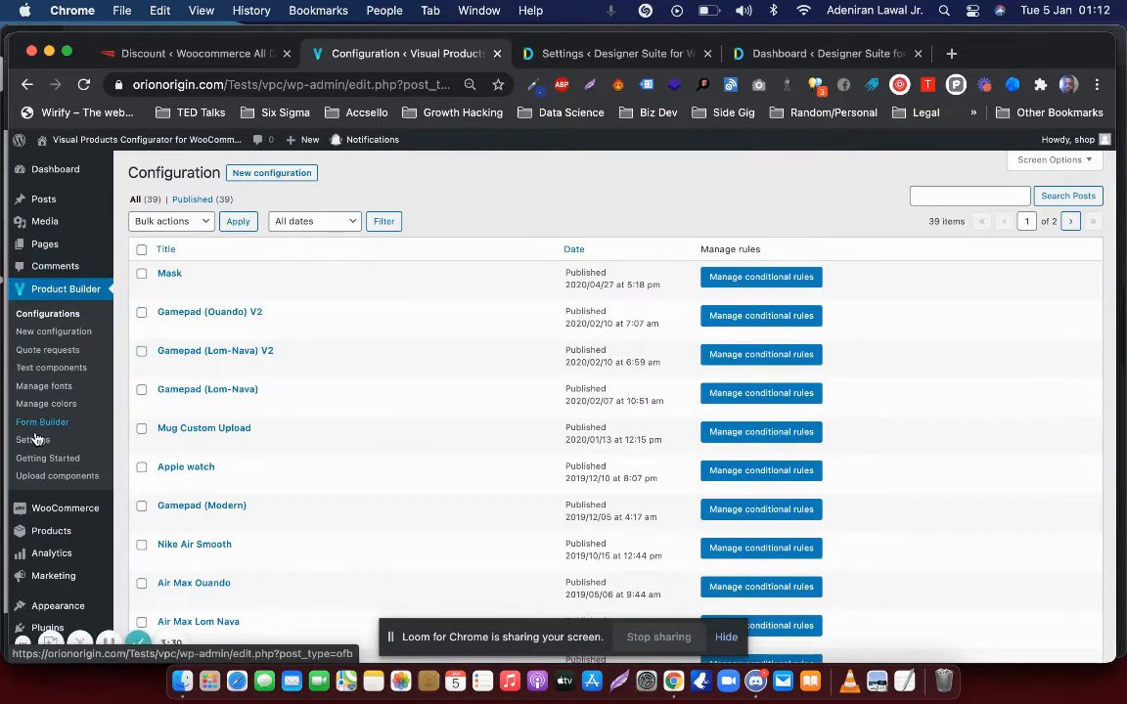
click(33, 438)
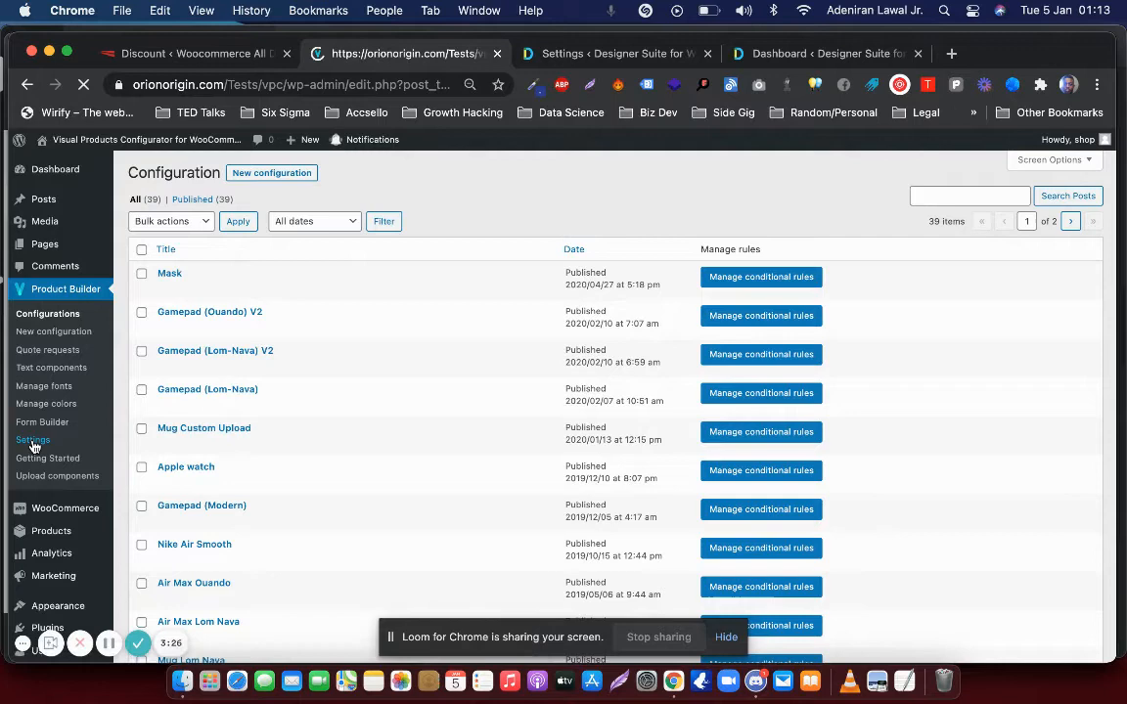
click(34, 438)
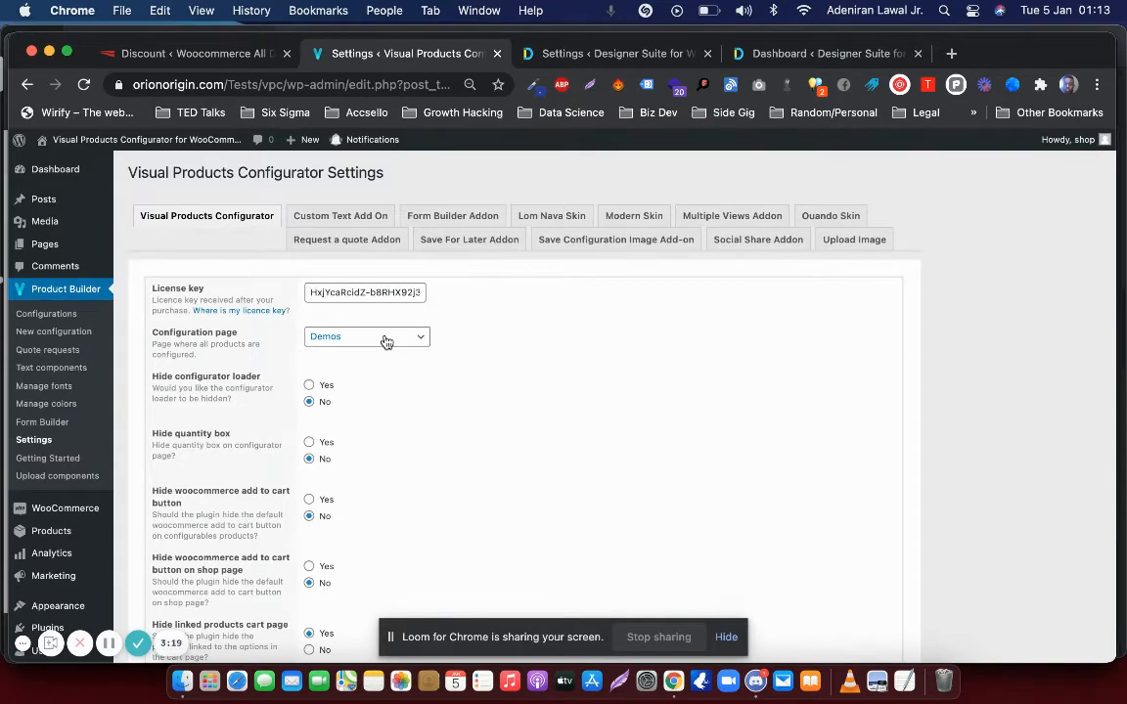
Step: Choose Configuration Page as the configurator's configuration page and save the settings
click(368, 336)
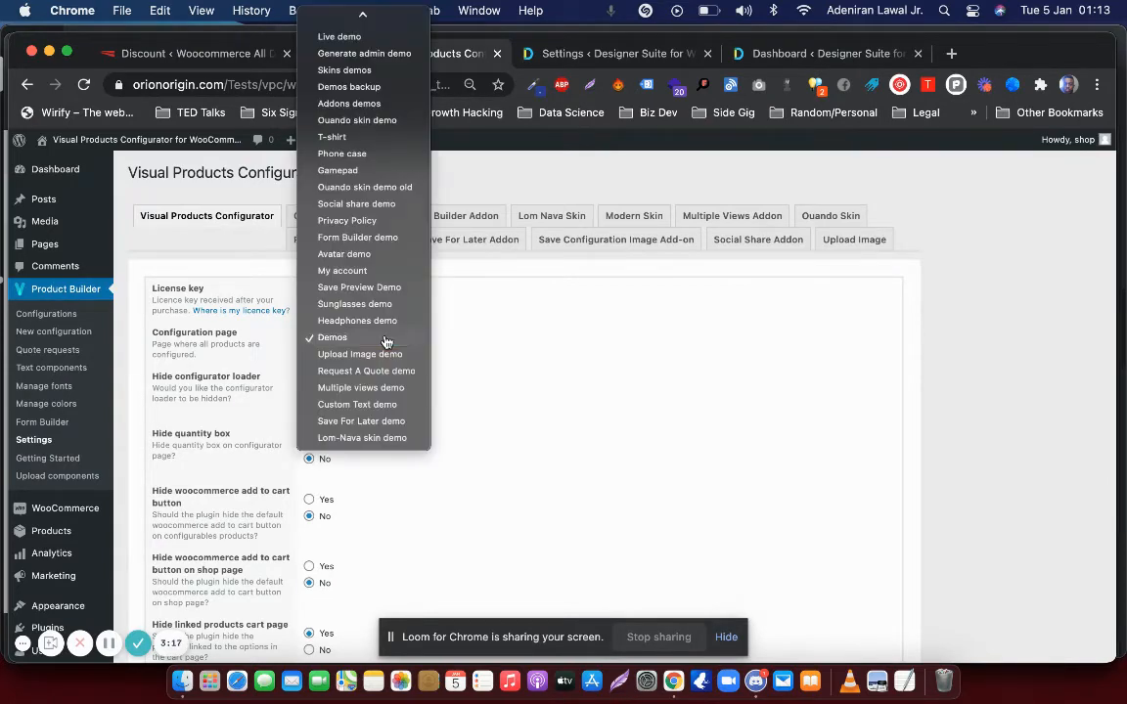
mouse_move(348, 219)
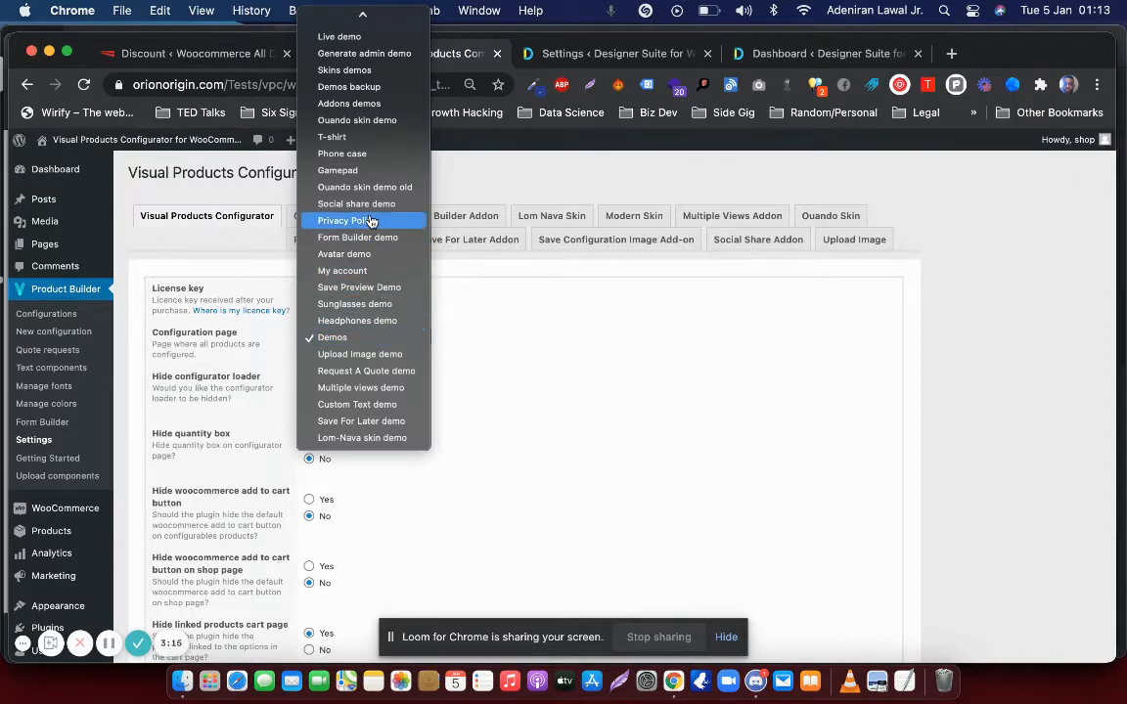
mouse_move(367, 337)
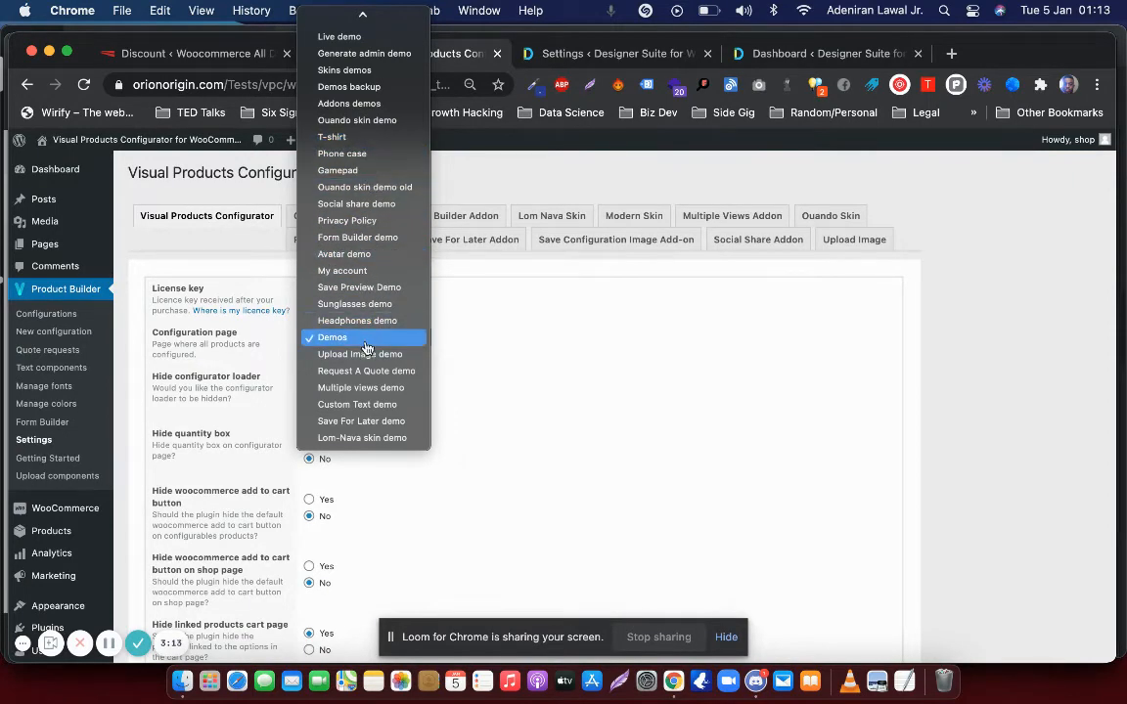
click(332, 336)
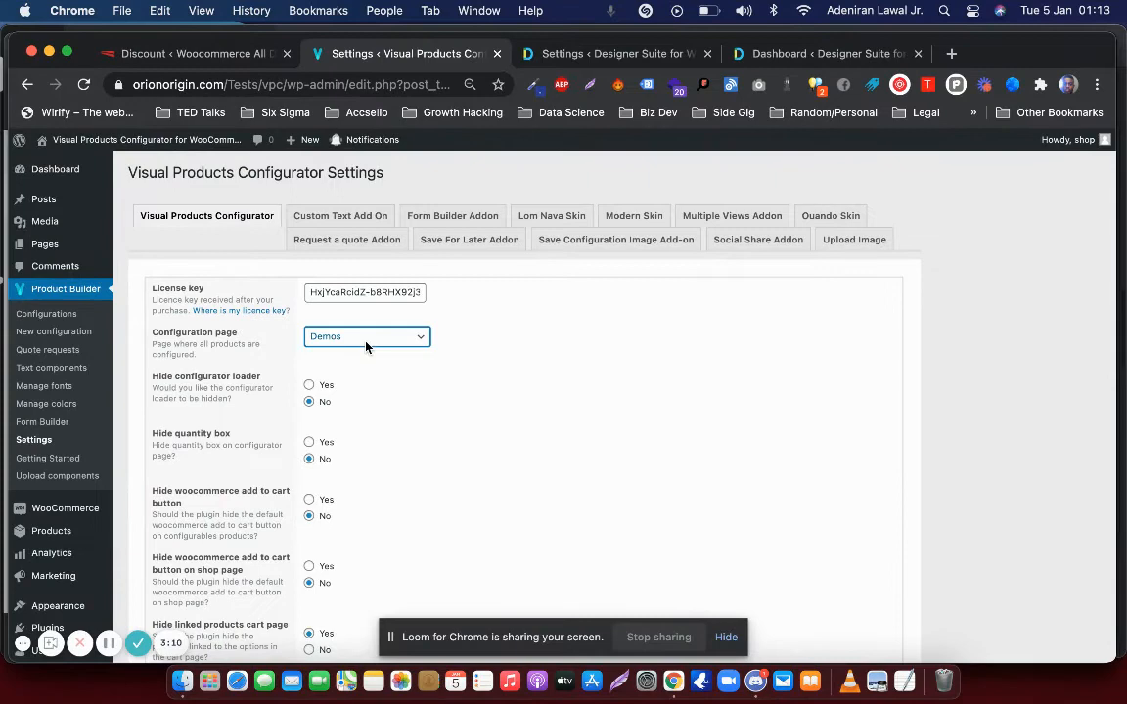
click(368, 336)
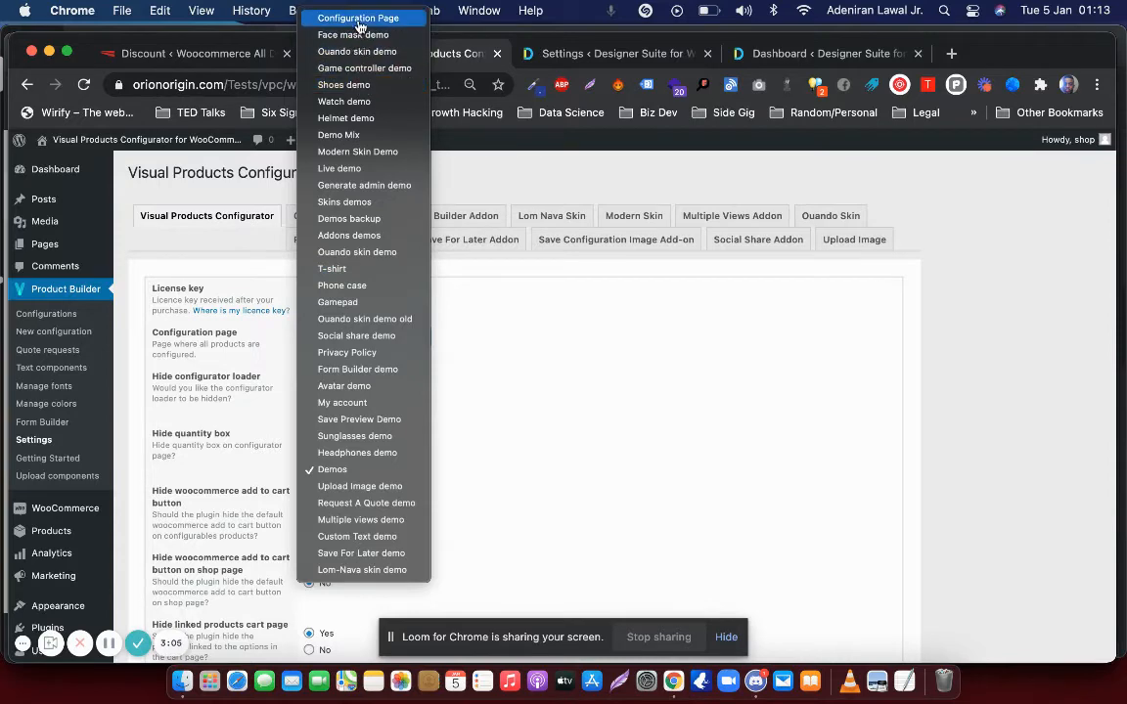
click(358, 18)
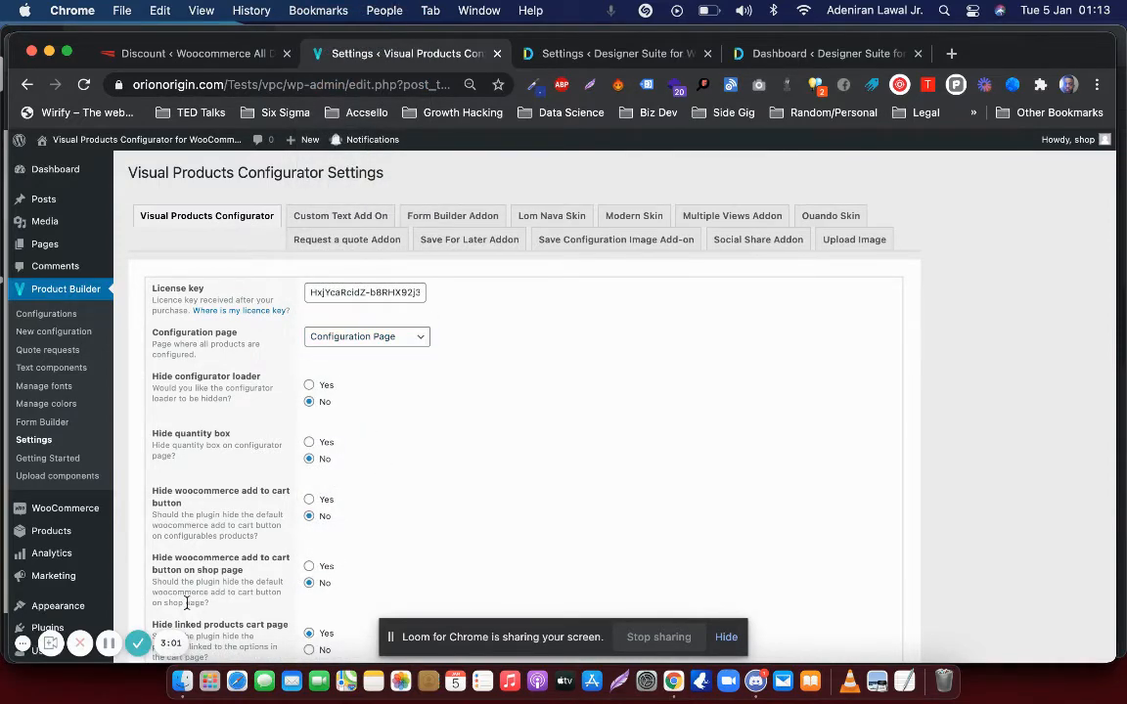
scroll(down, 3)
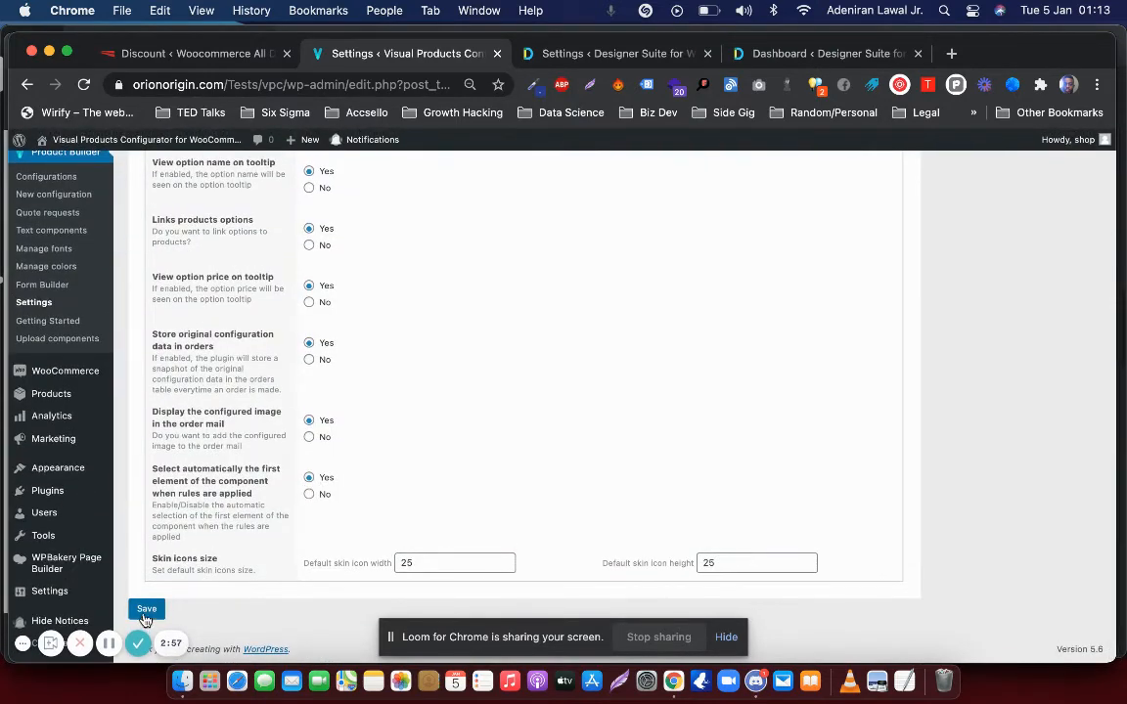
click(145, 609)
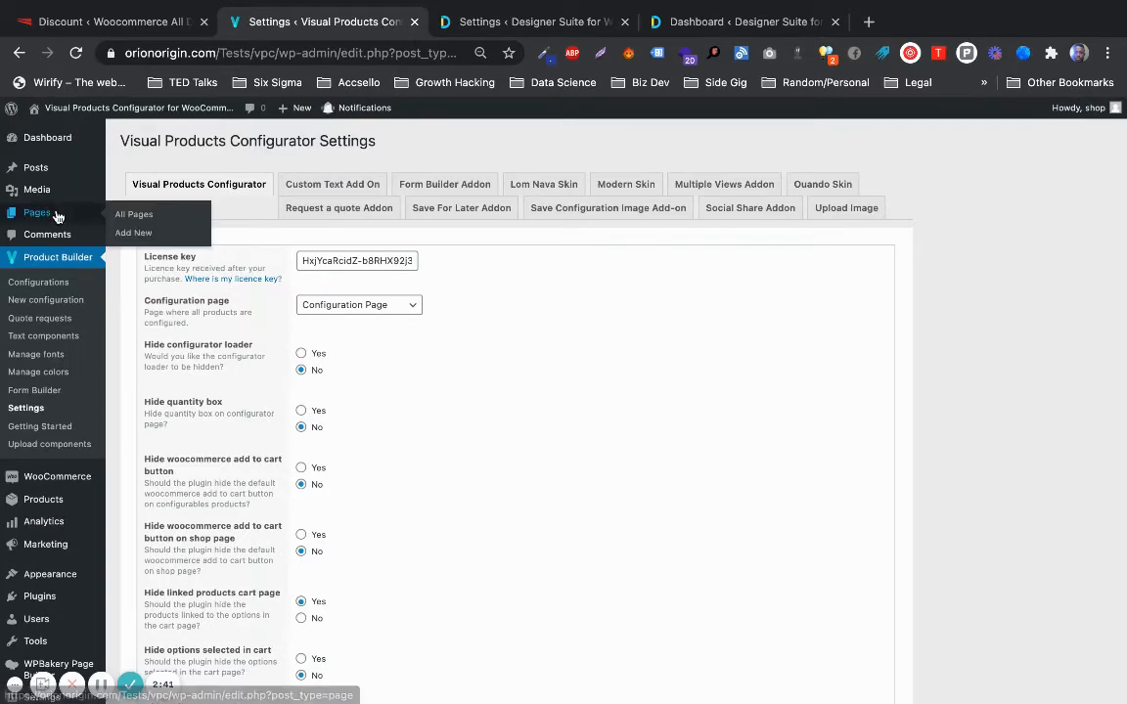
Step: From the All Pages list, view the Configuration Page on the site
click(133, 214)
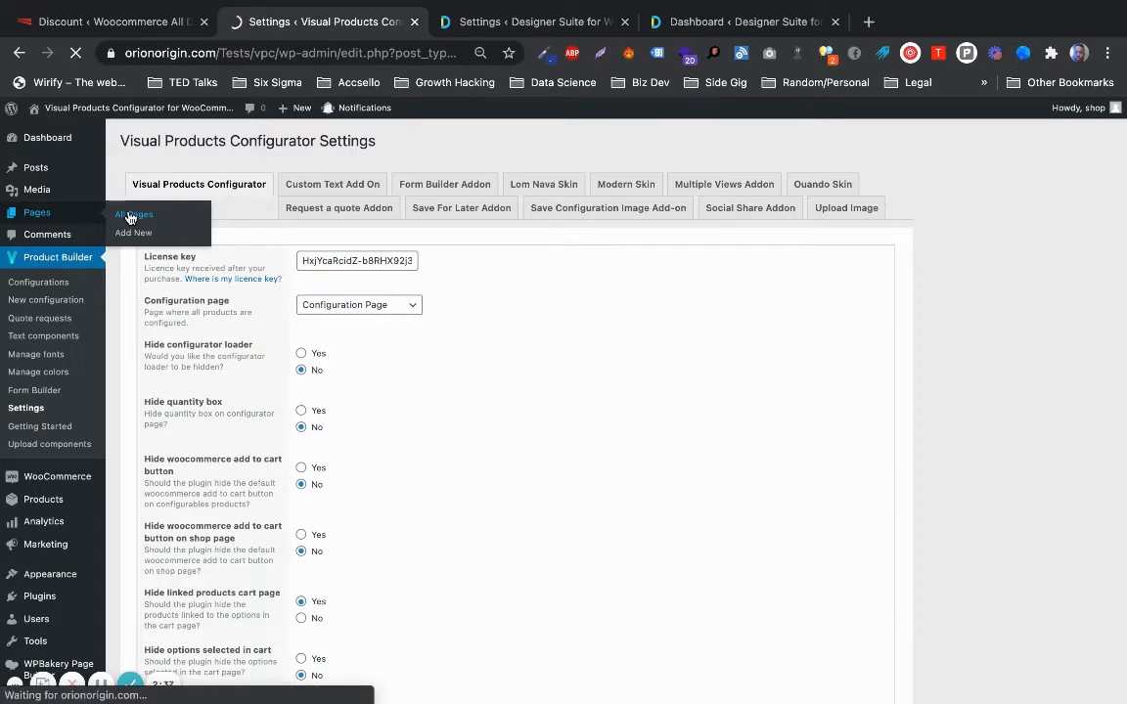
click(133, 213)
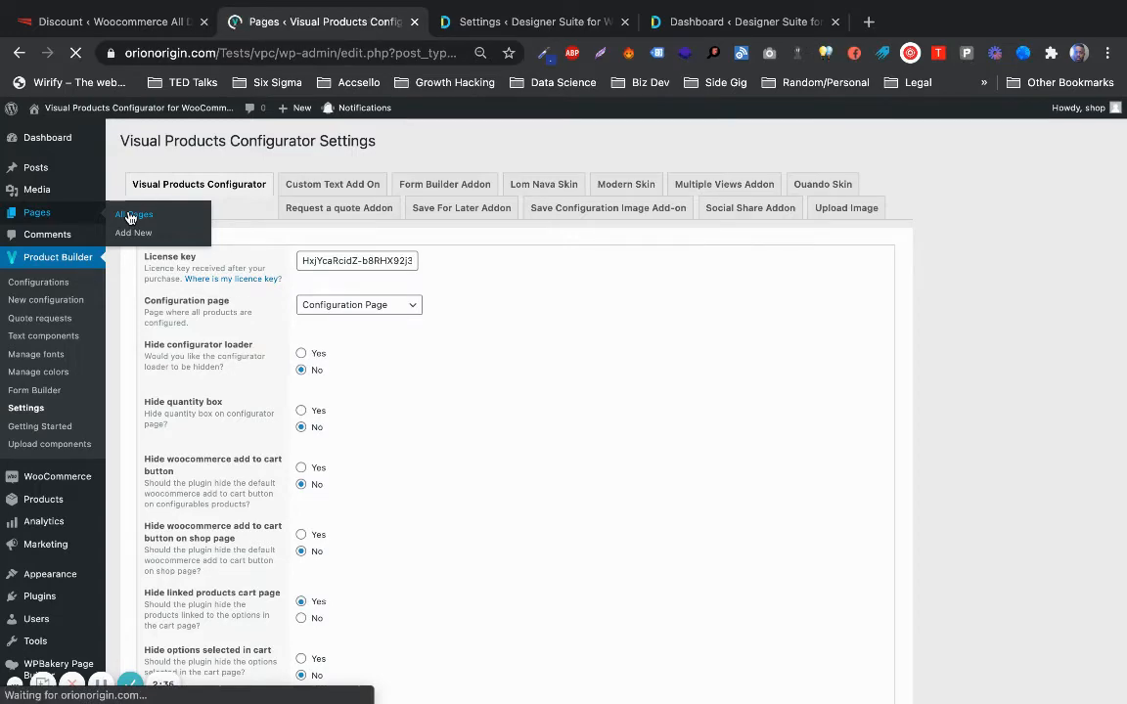
click(133, 213)
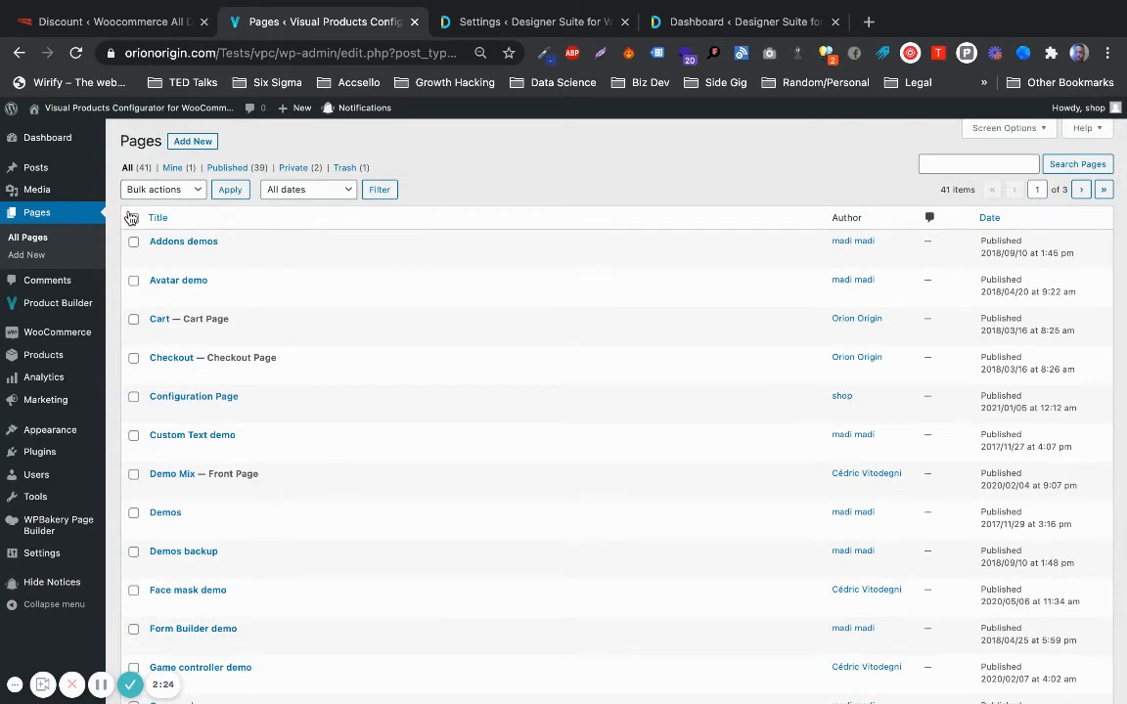
mouse_move(178, 280)
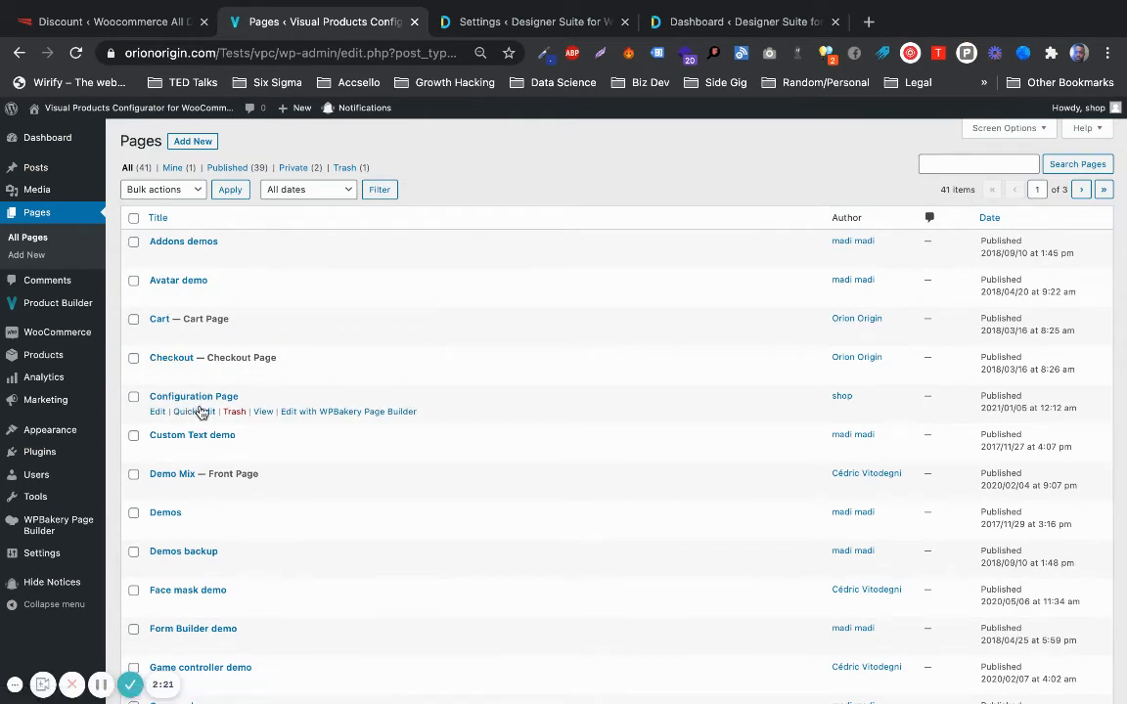
mouse_move(262, 410)
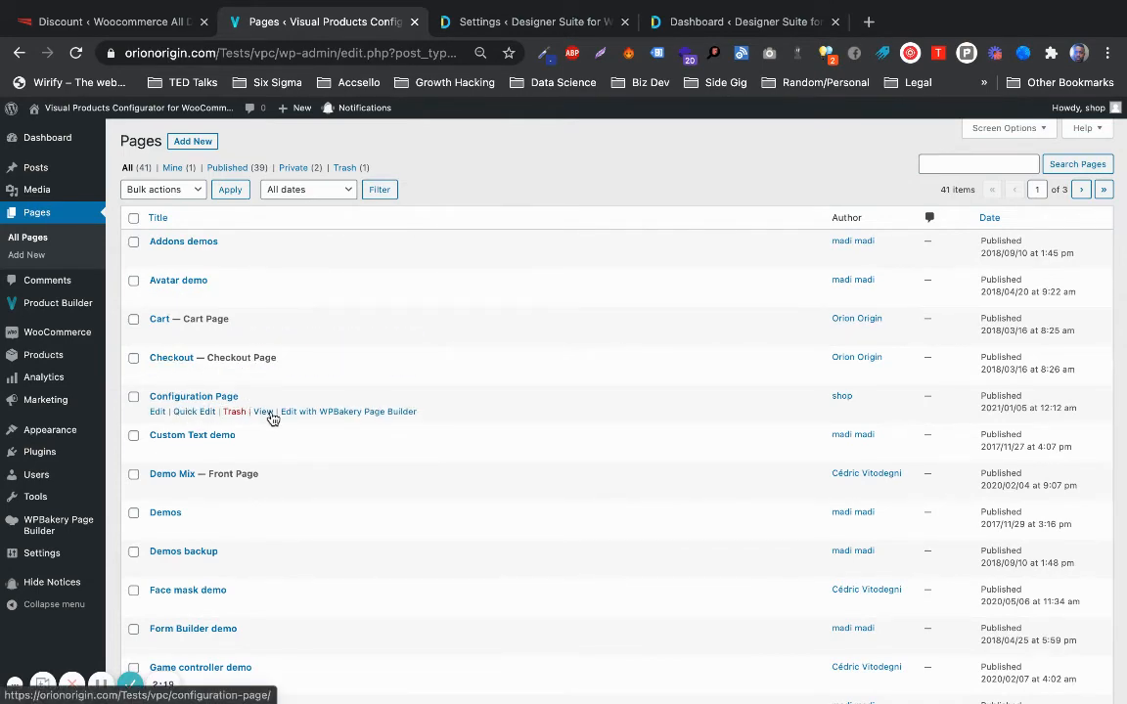
click(263, 411)
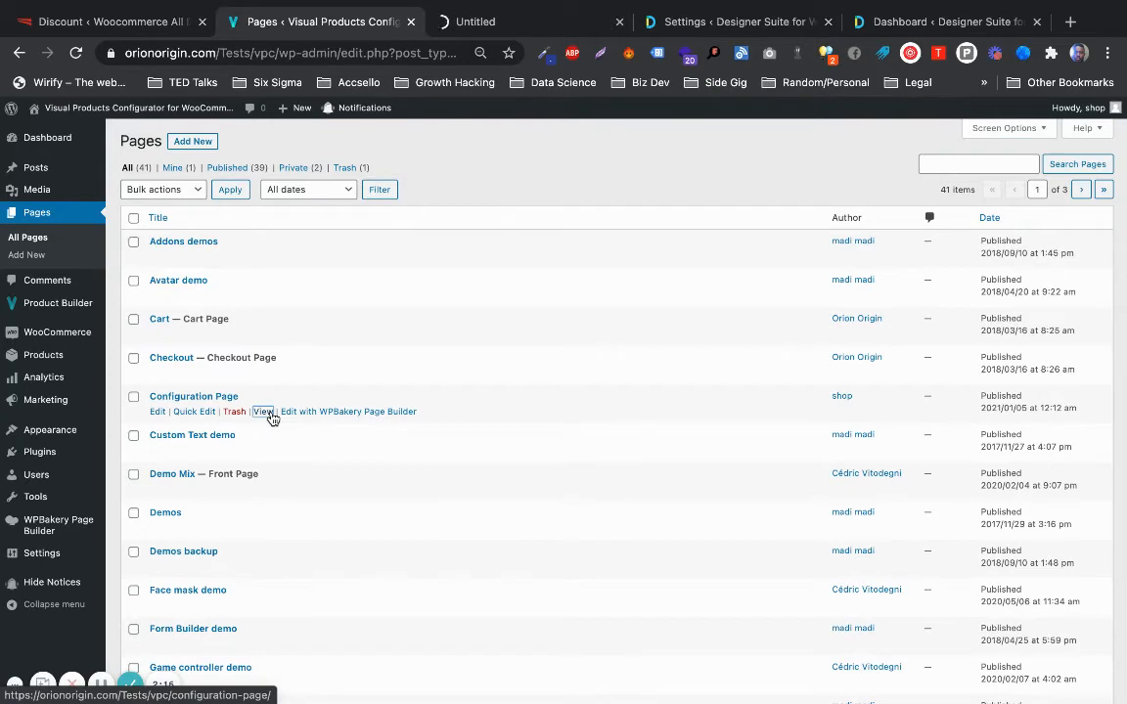
Step: Switch to the new tab showing the live Configuration Page
click(262, 411)
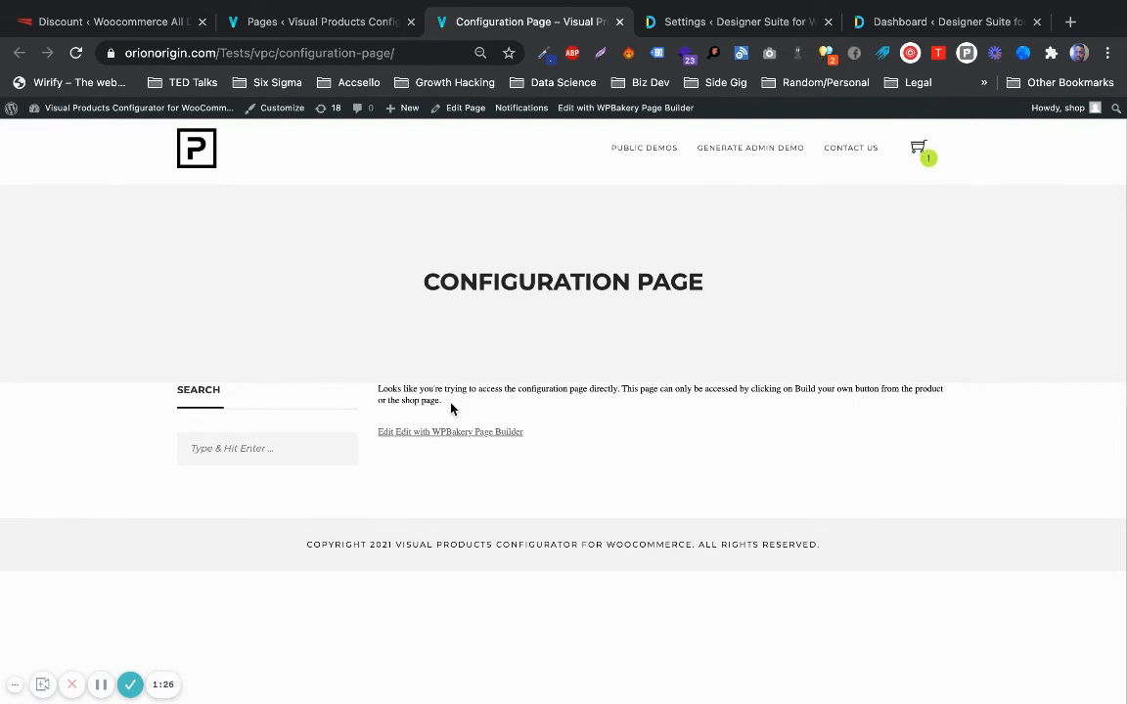
mouse_move(192, 611)
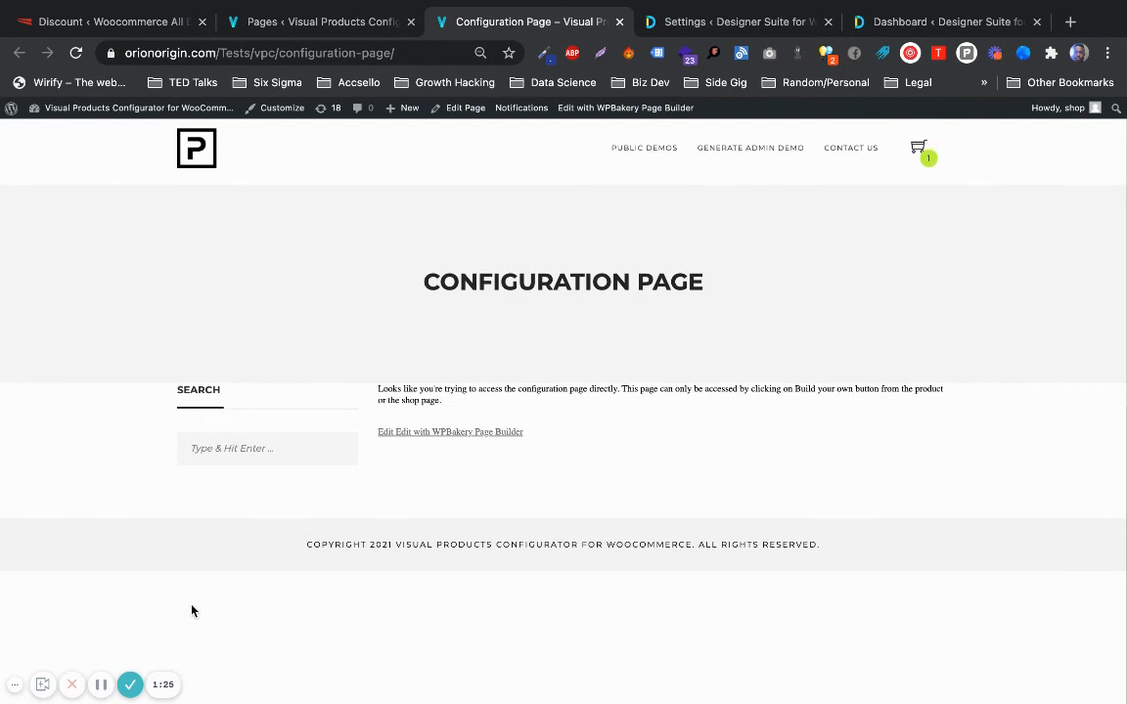